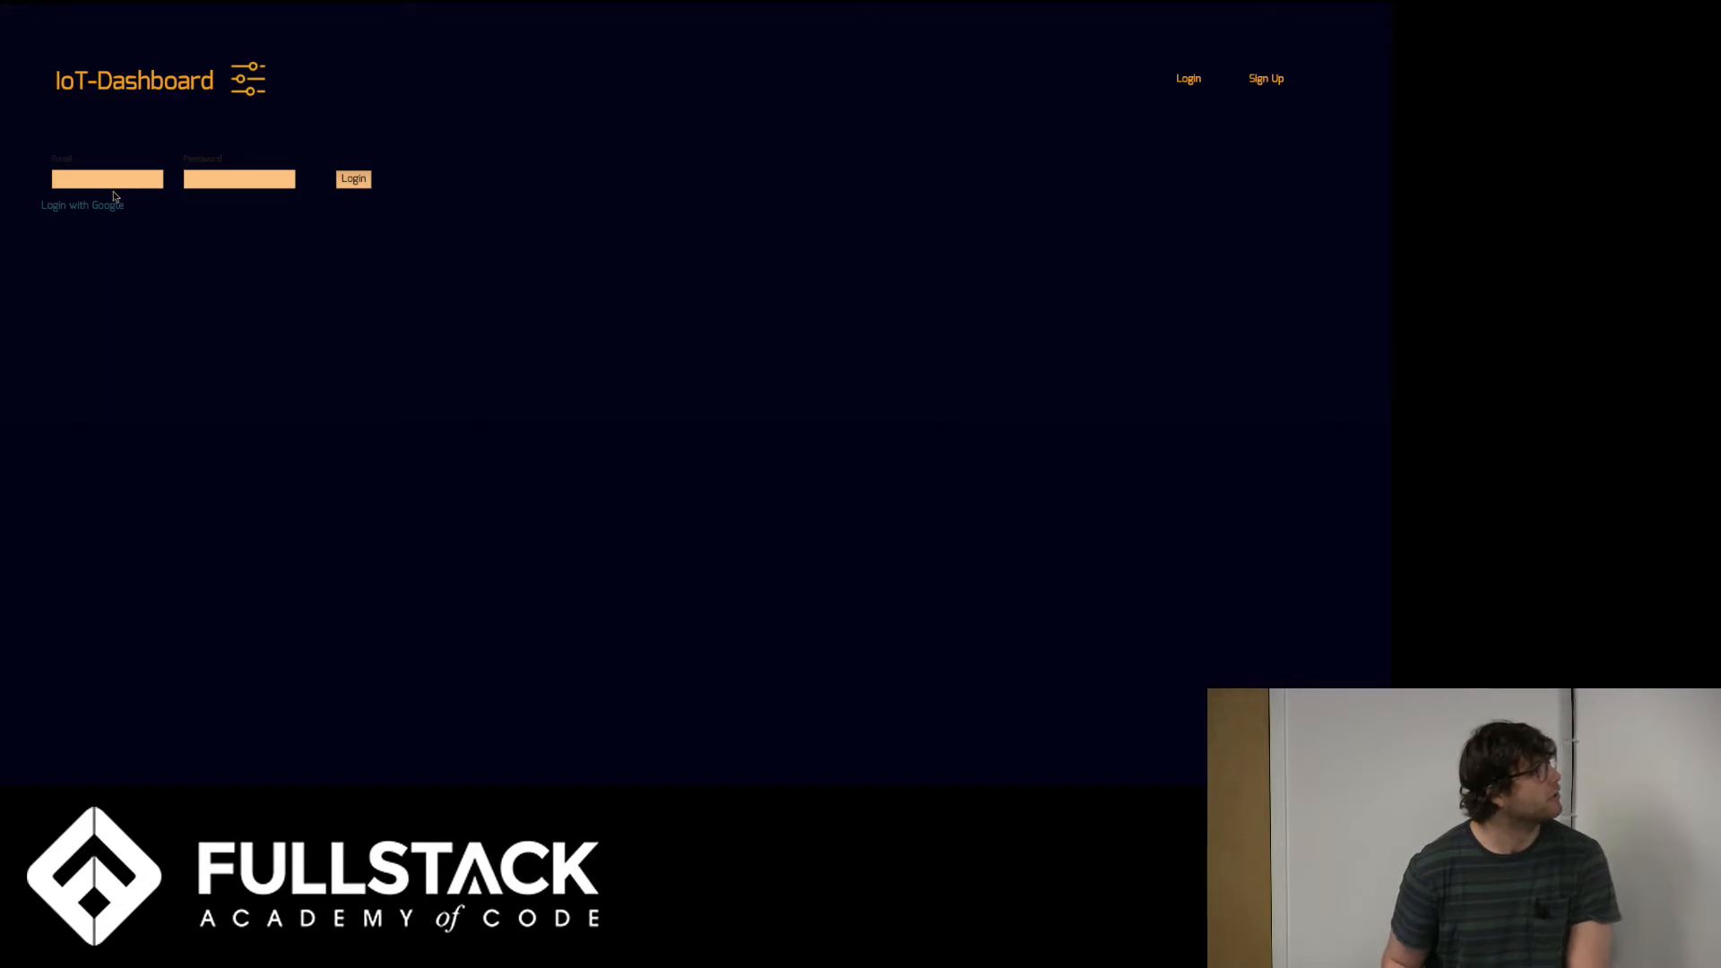
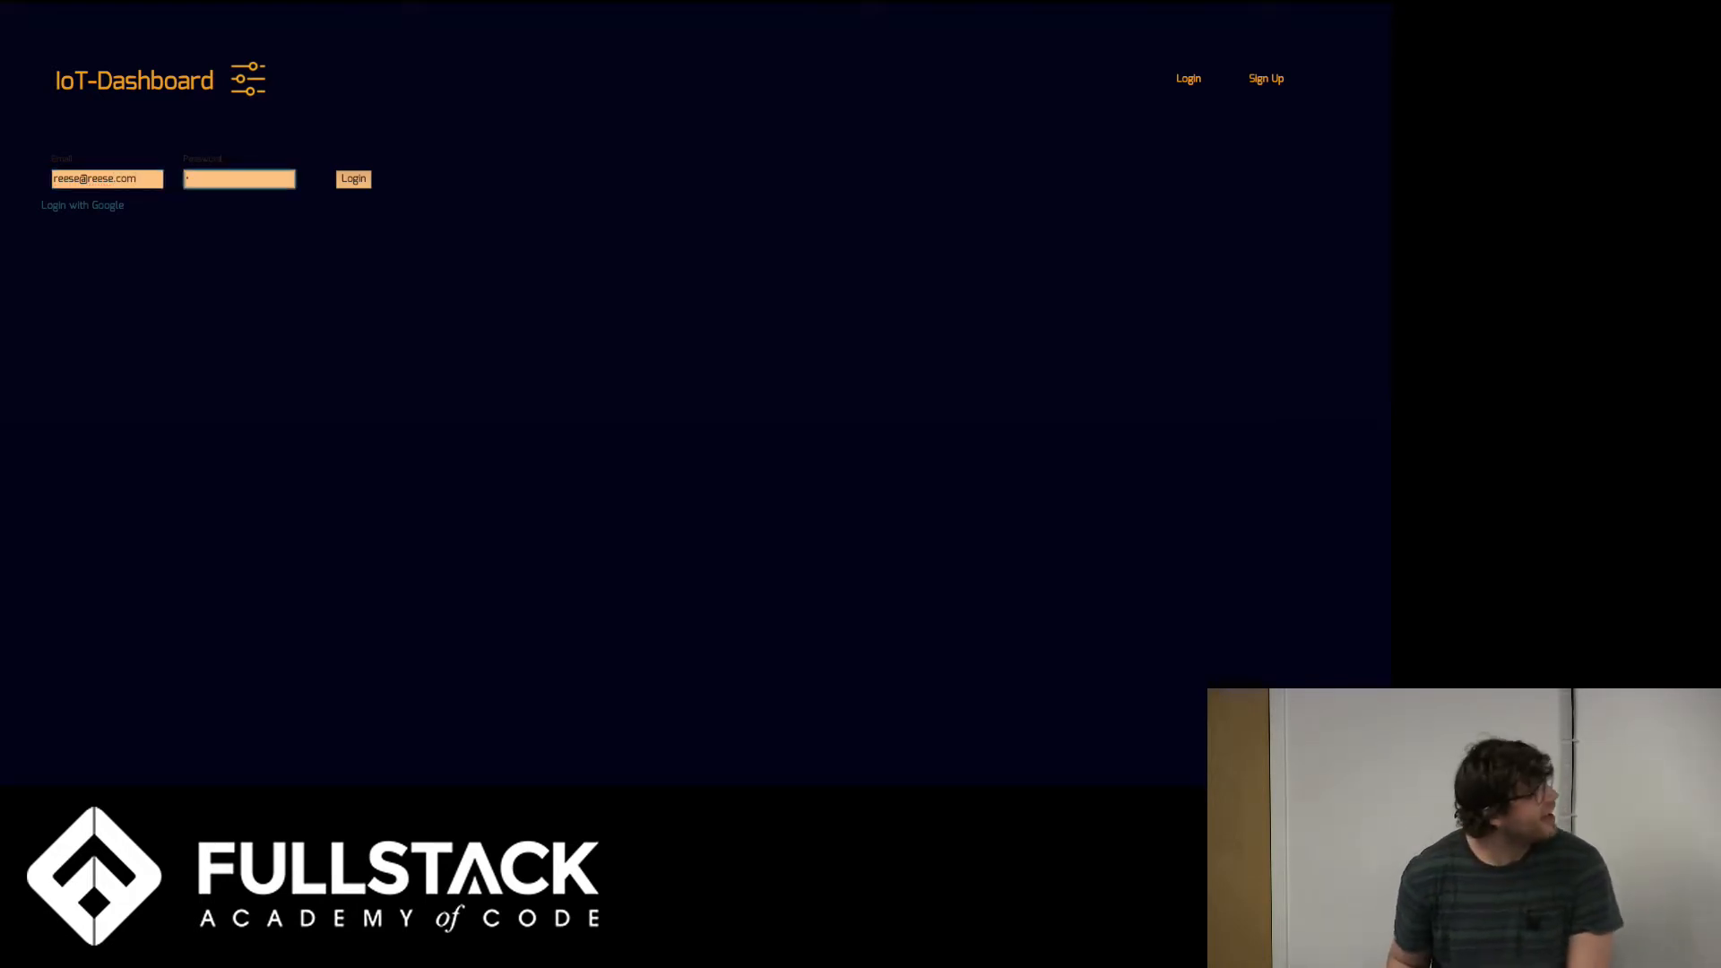
Step: Sign in with the account email and password to reach the device dashboard
left_click(353, 178)
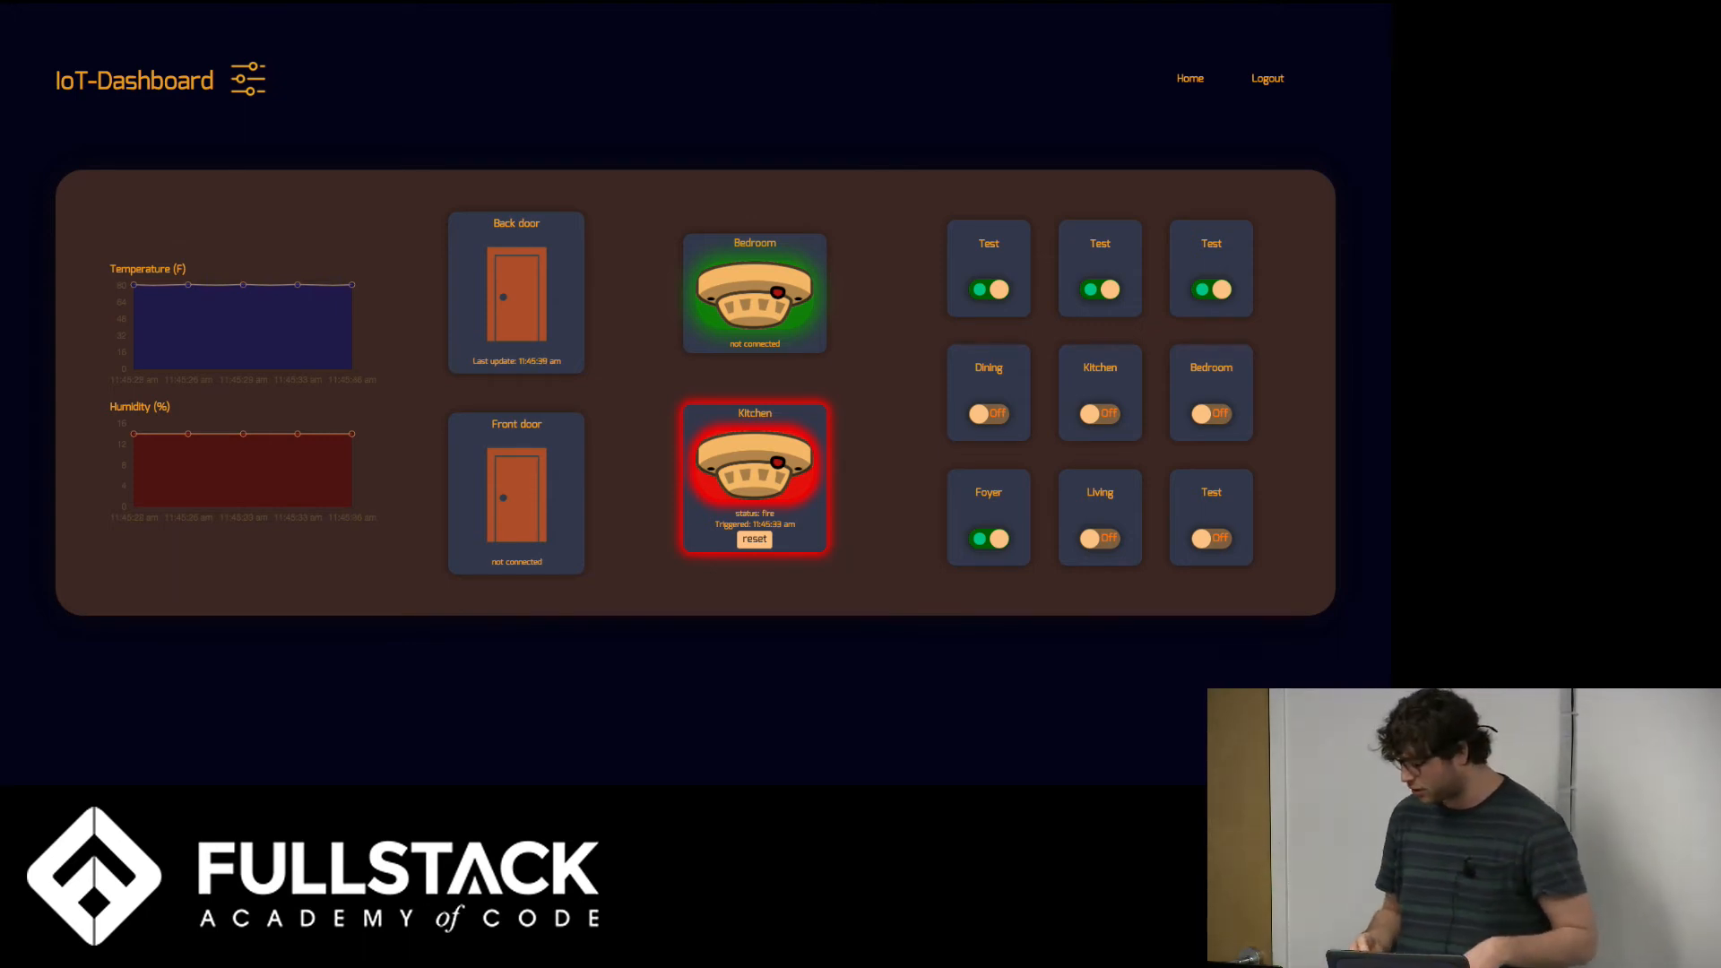
mouse_move(618, 155)
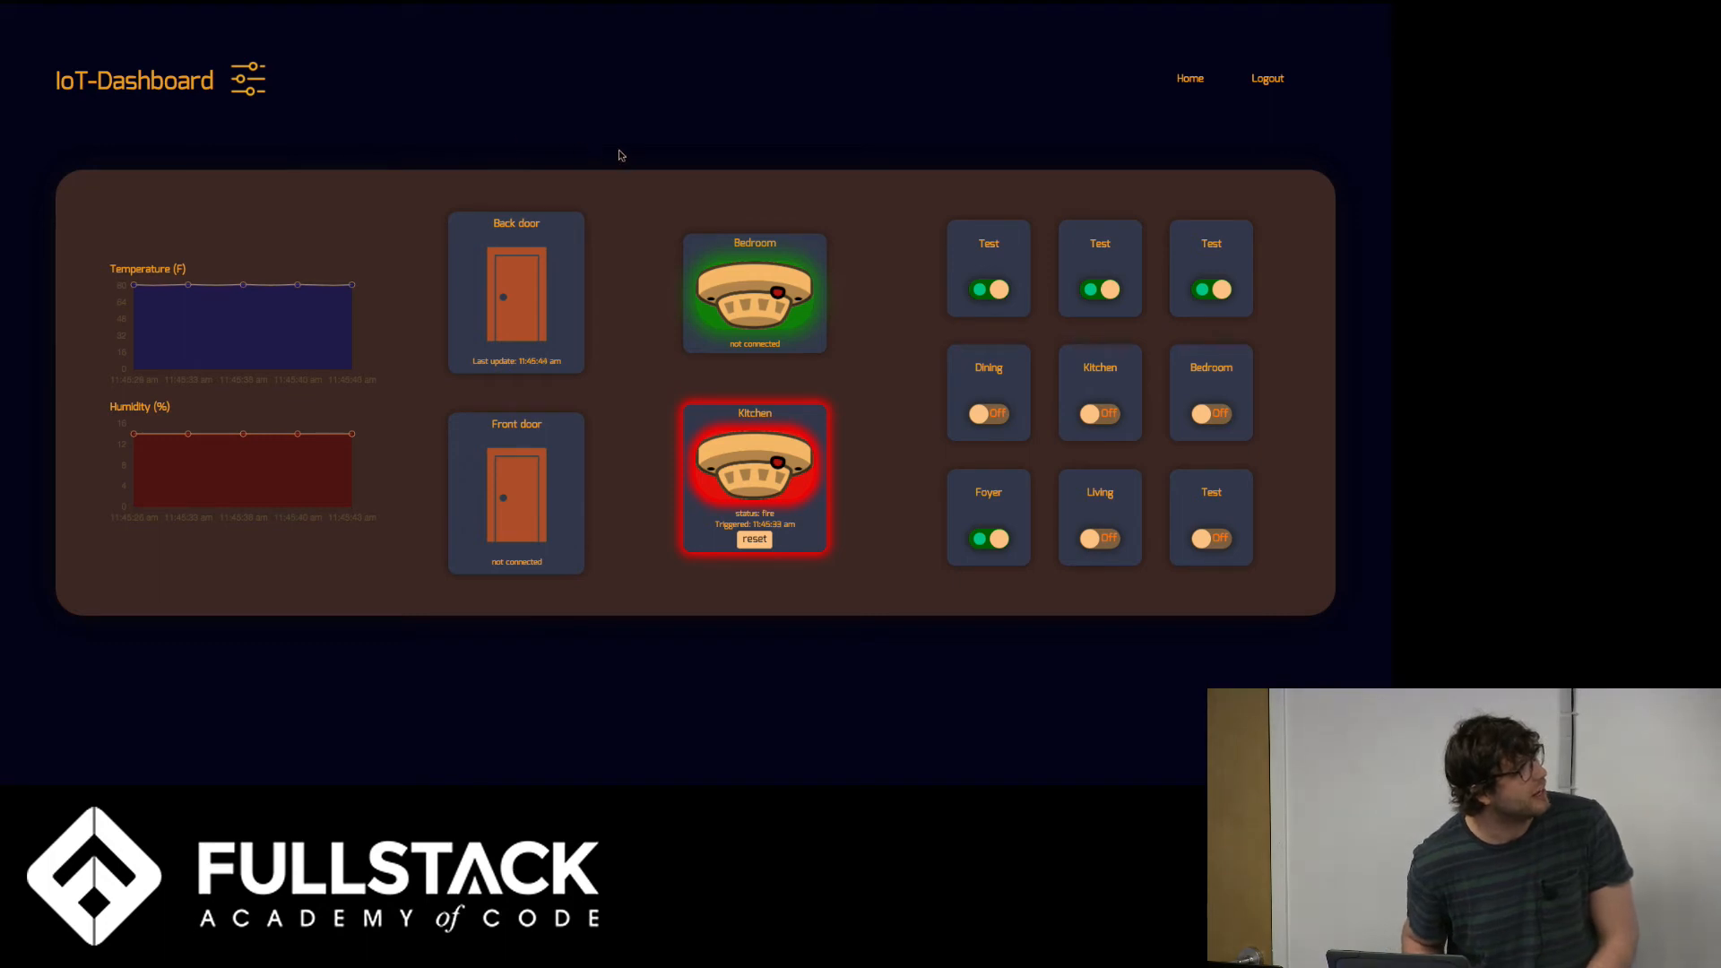
mouse_move(690, 167)
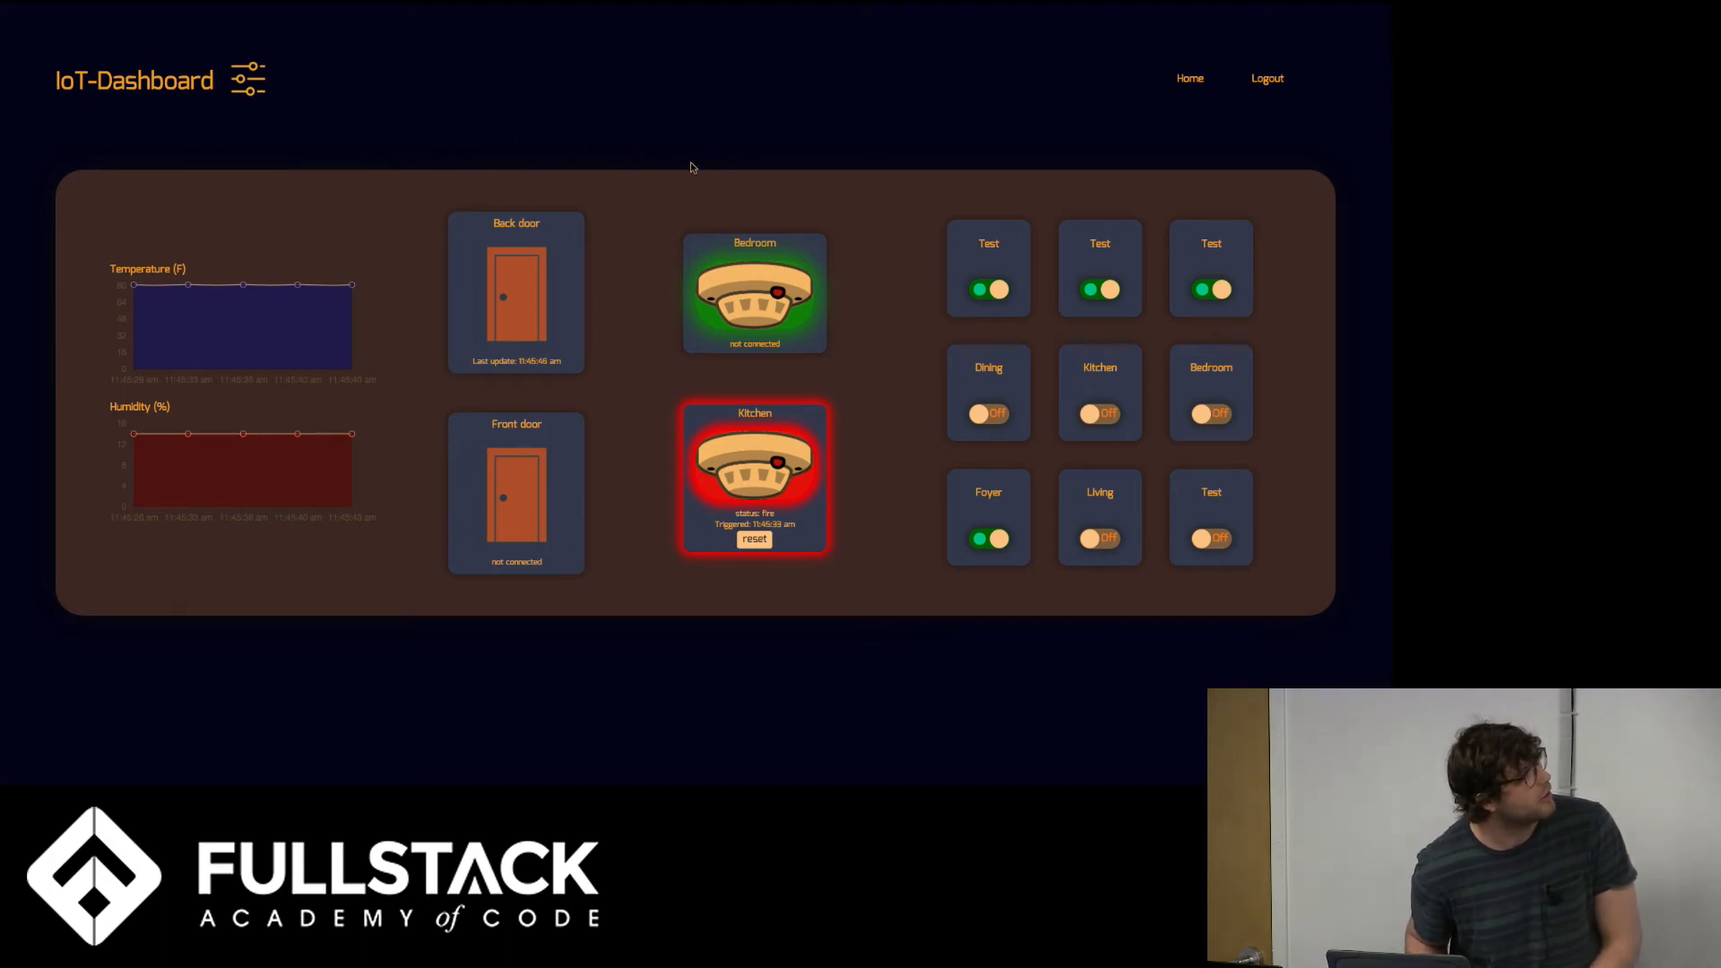
mouse_move(676, 158)
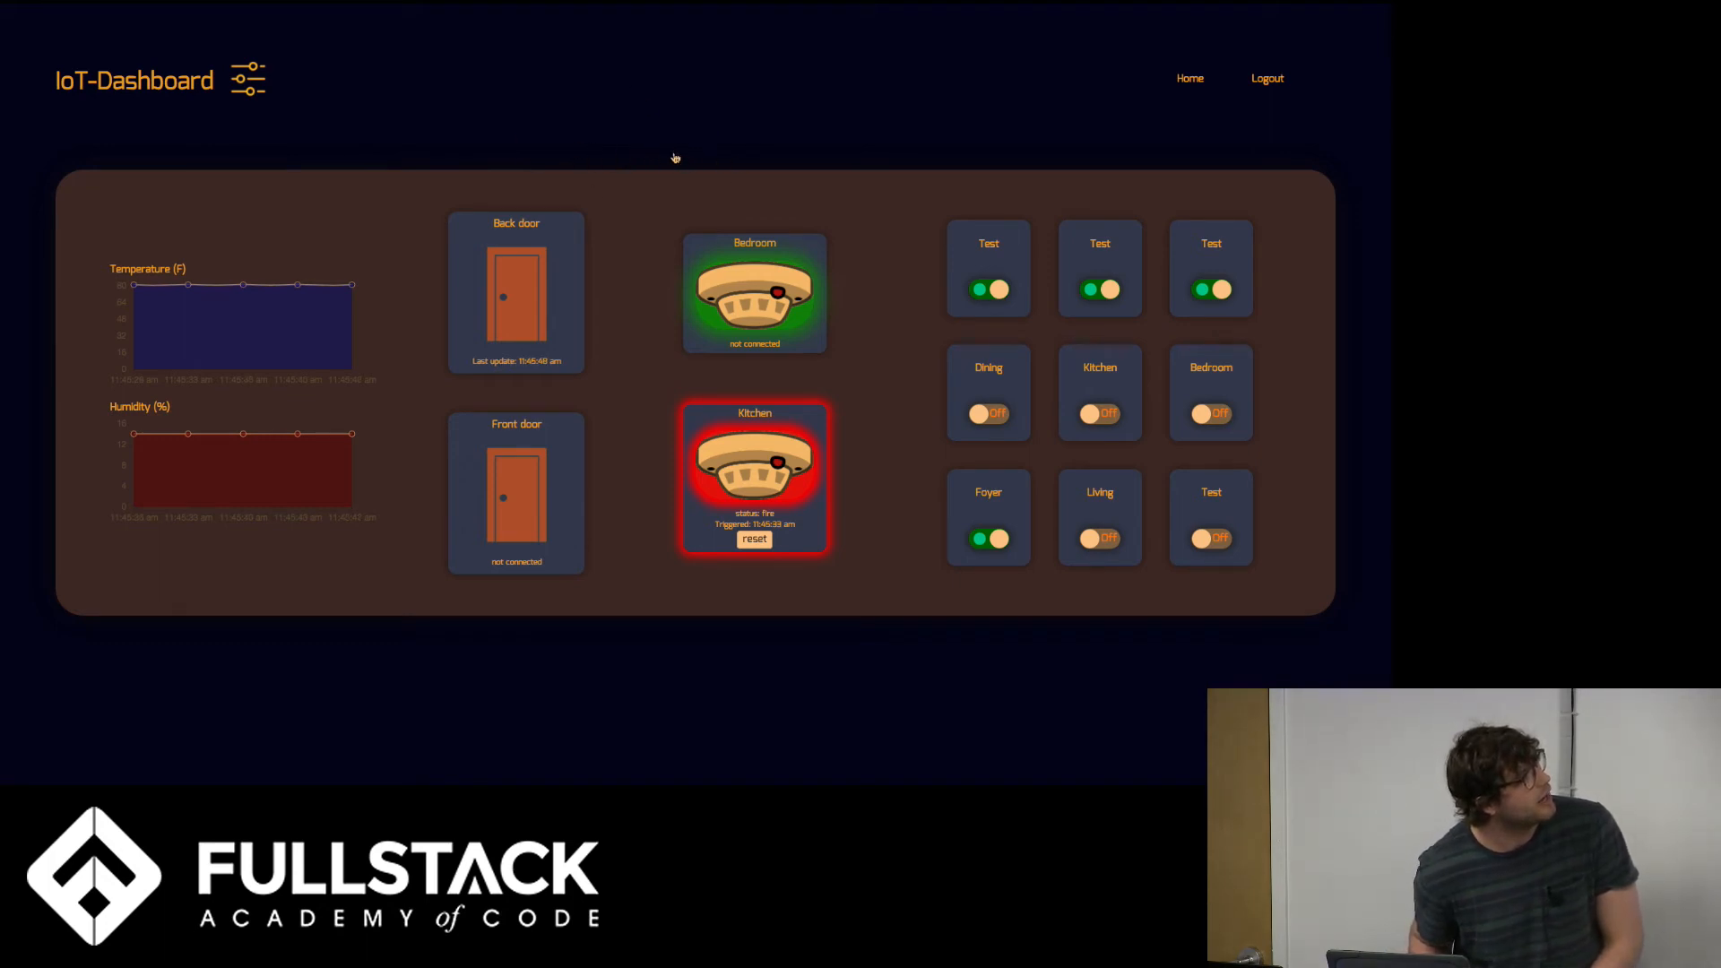